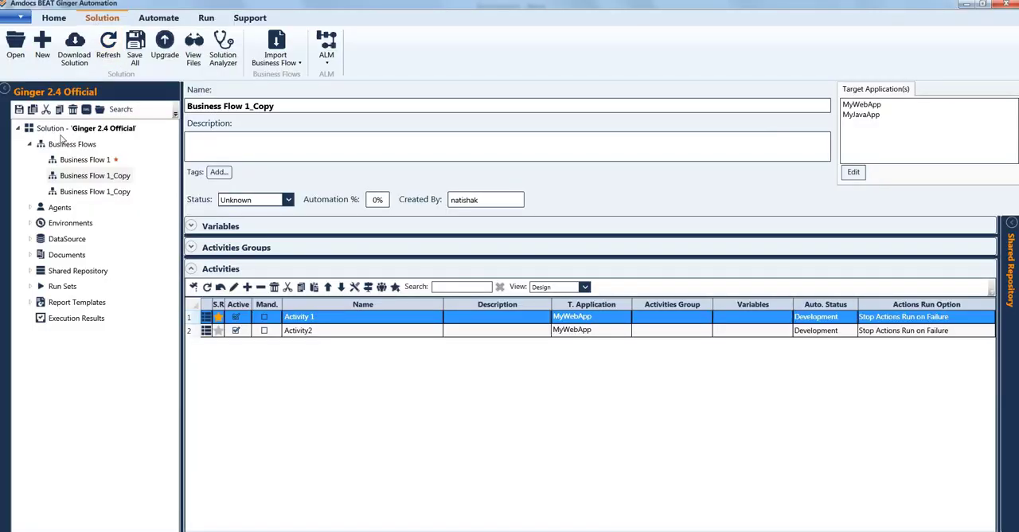
mouse_move(98, 133)
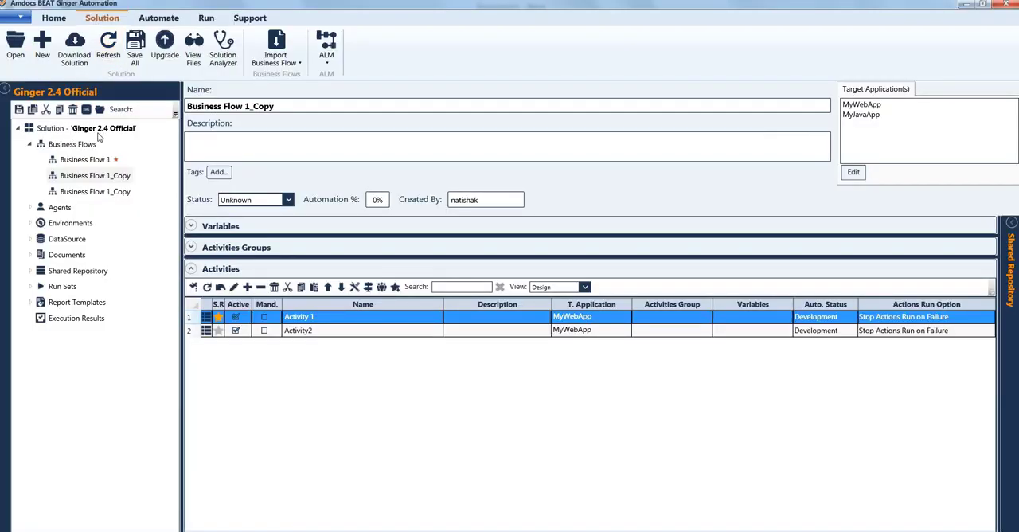
- Open Business Flow 1_Copy in the Automate tab beside the Shared Repository pane
click(158, 17)
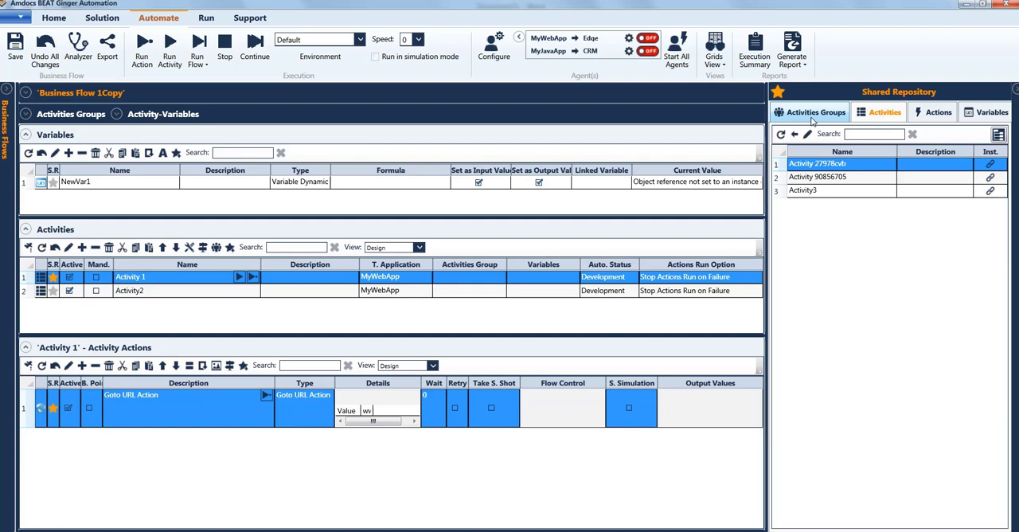
- Share Activity2's Excel Action to the repository and view the shared Actions list
click(128, 297)
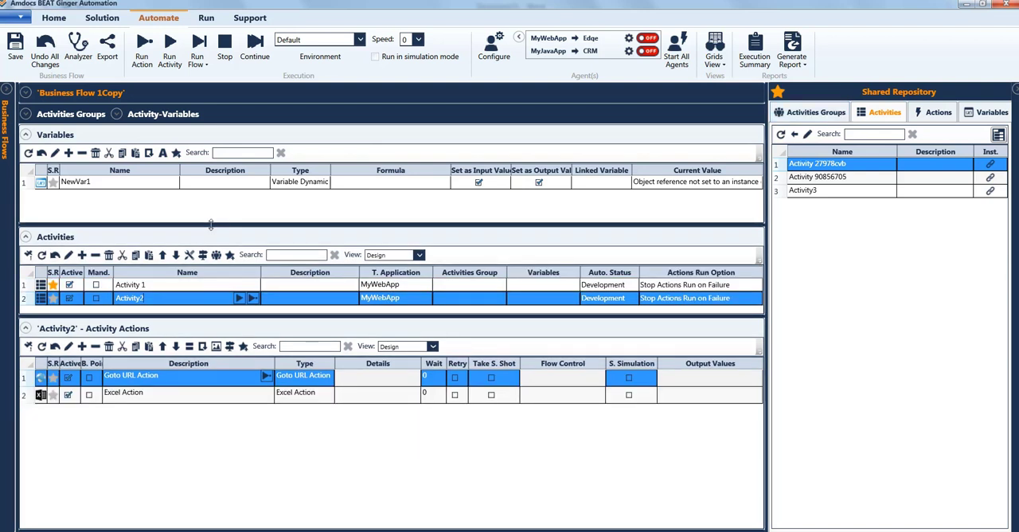
click(123, 393)
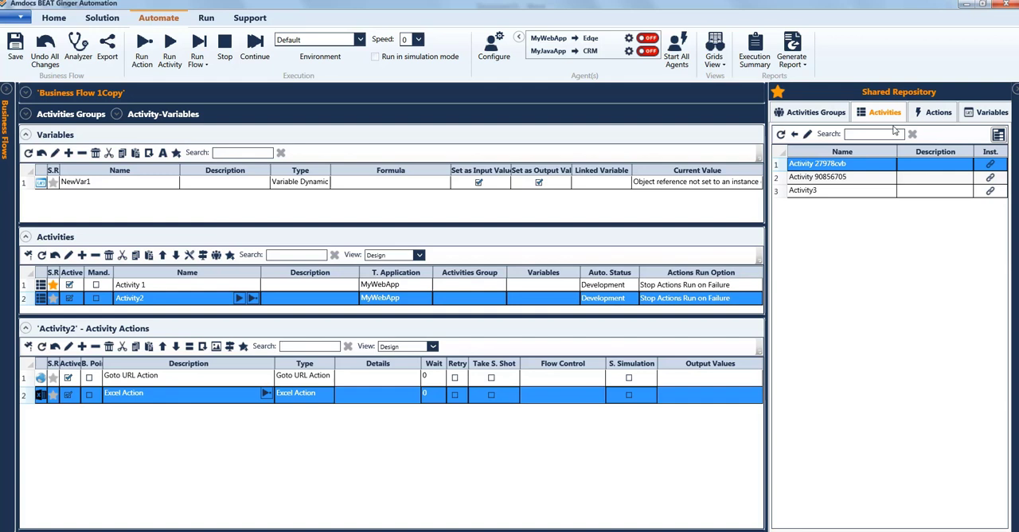
mouse_move(153, 404)
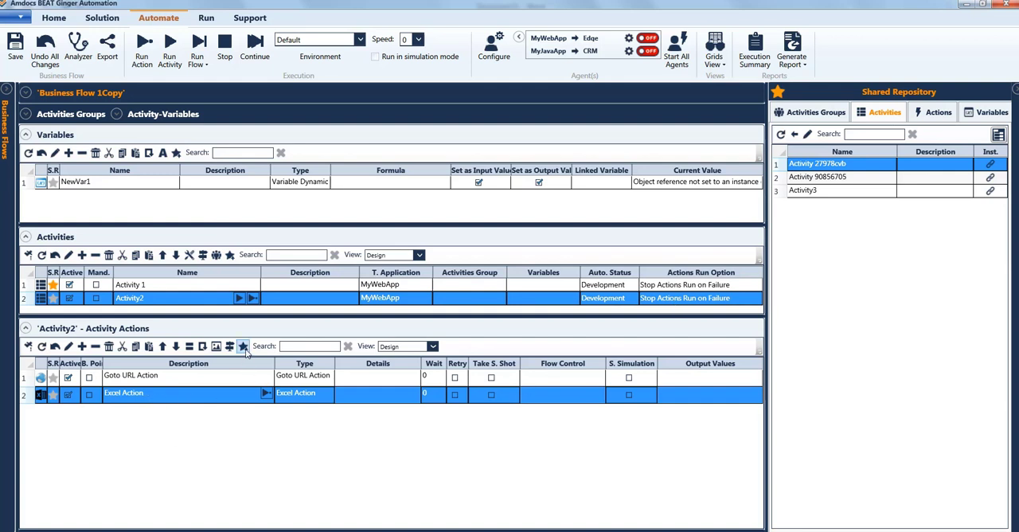
click(242, 347)
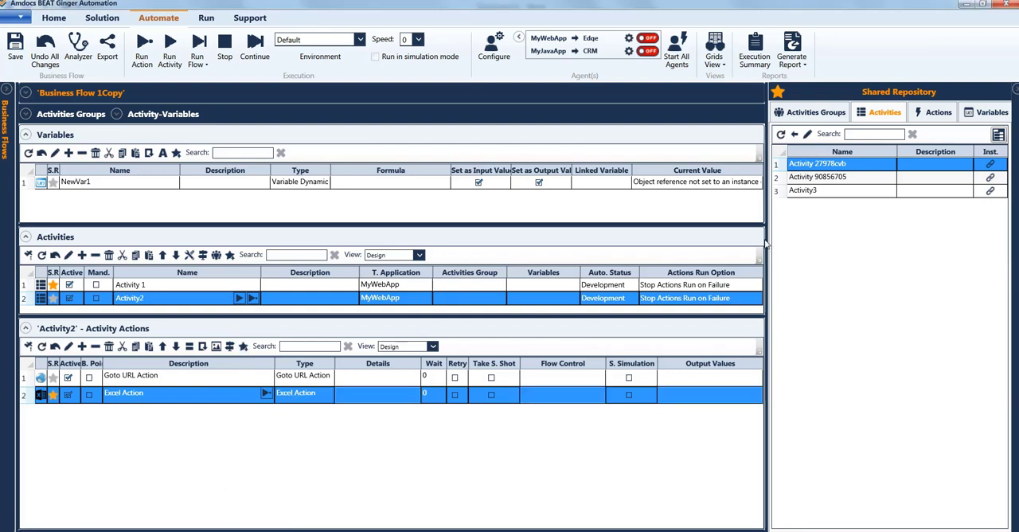
click(938, 112)
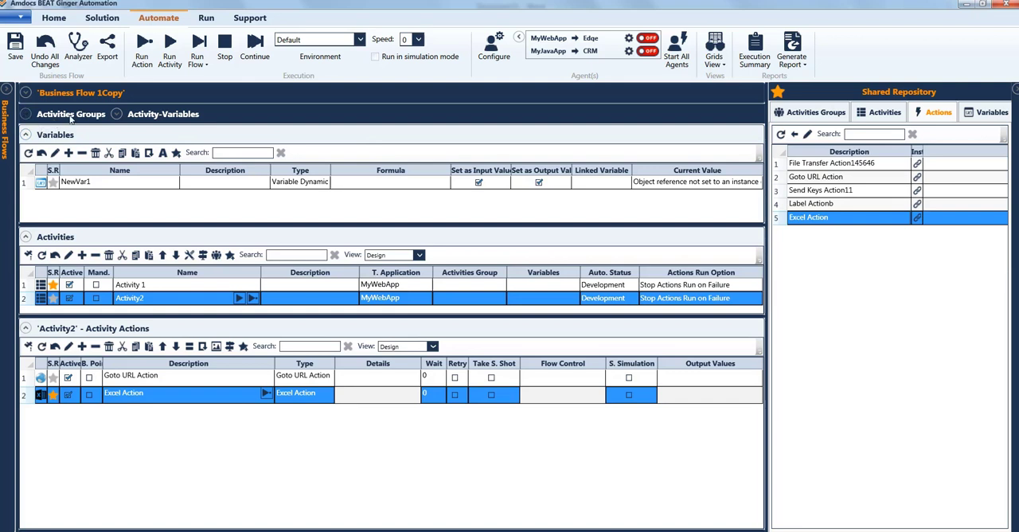
- Select the shared Label Action in the repository Actions tab
click(809, 203)
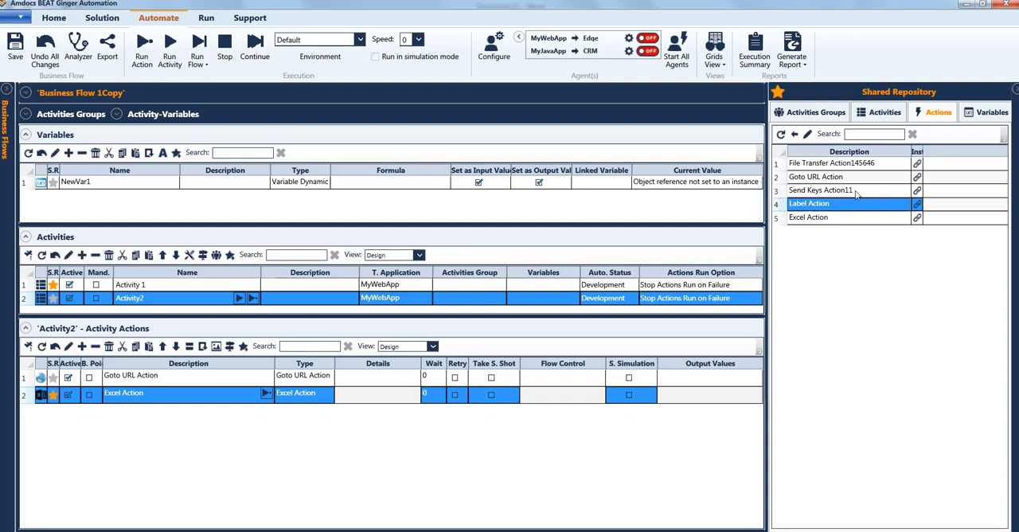
mouse_move(874, 209)
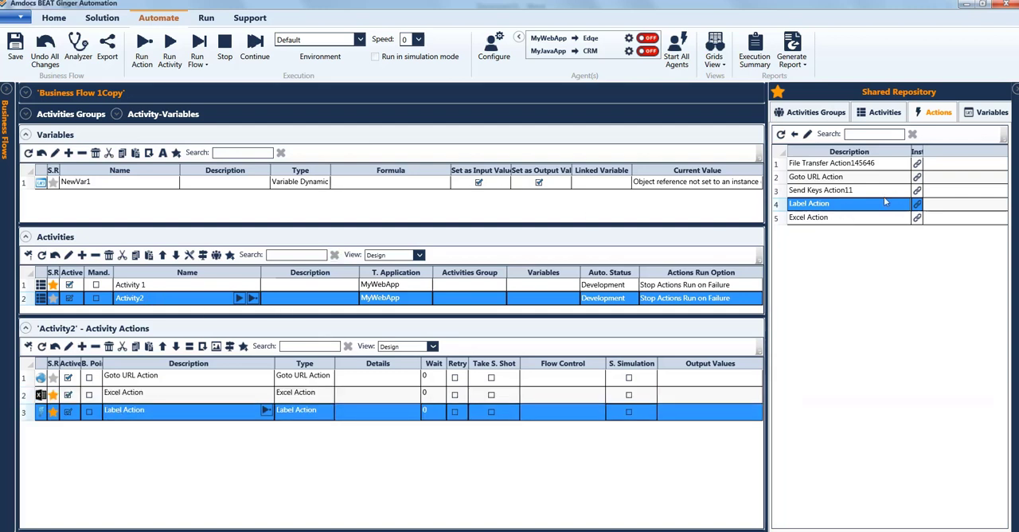
mouse_move(853, 203)
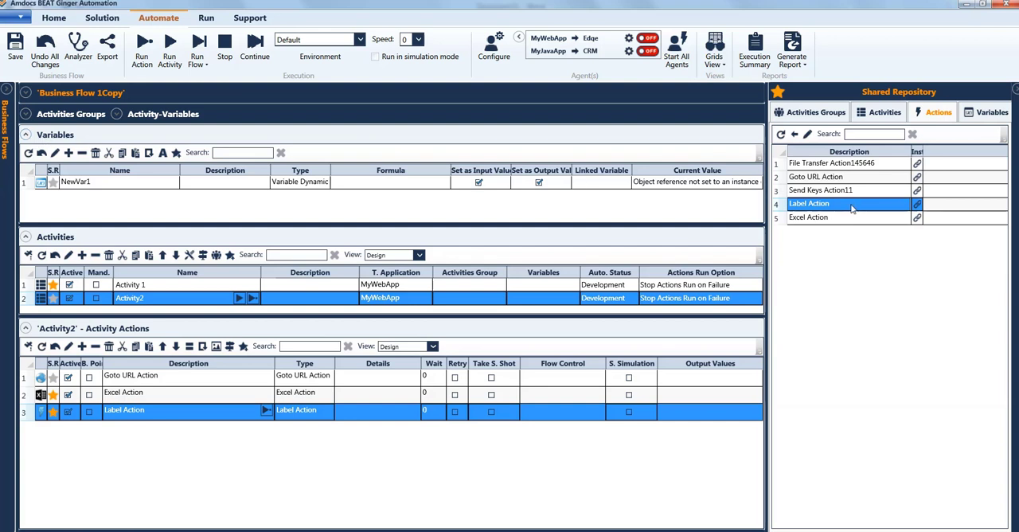
mouse_move(136, 395)
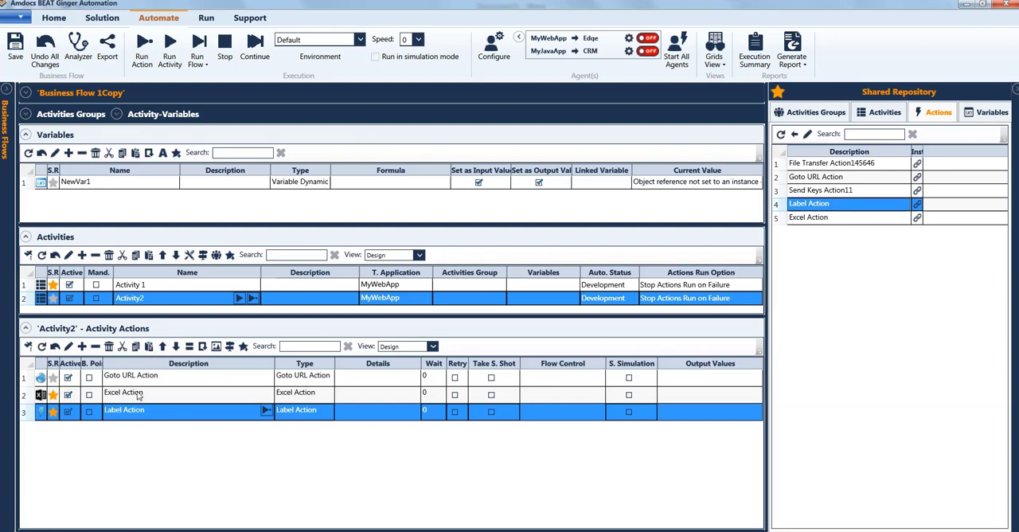
mouse_move(871, 211)
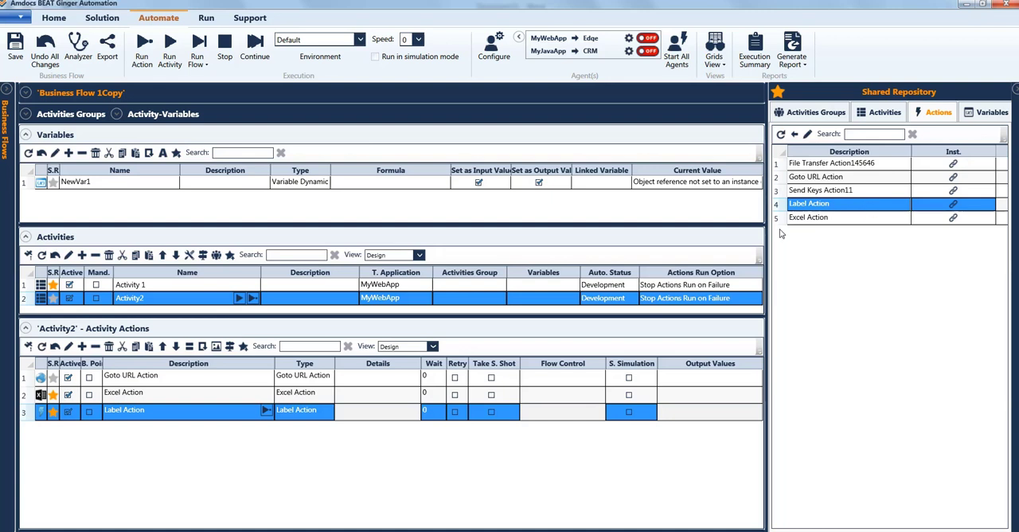
click(953, 206)
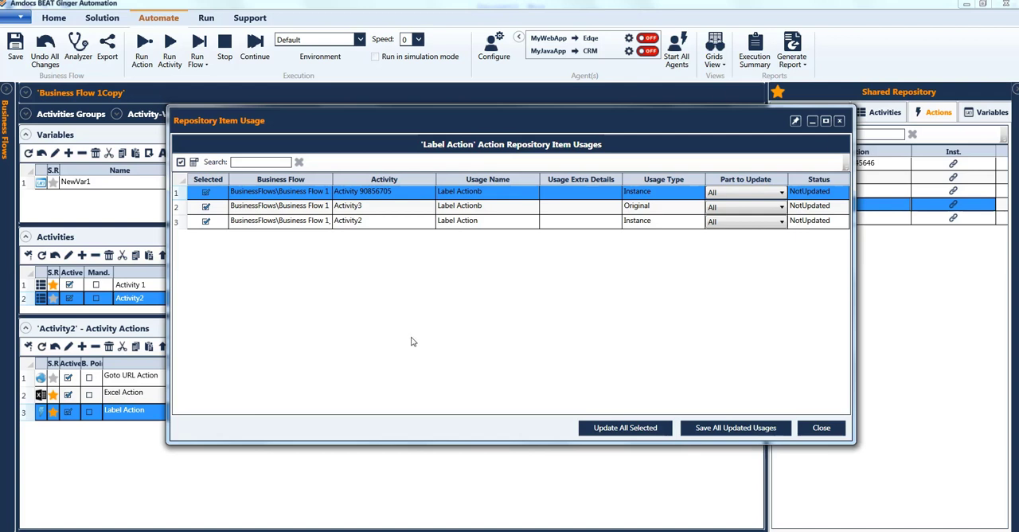
mouse_move(336, 177)
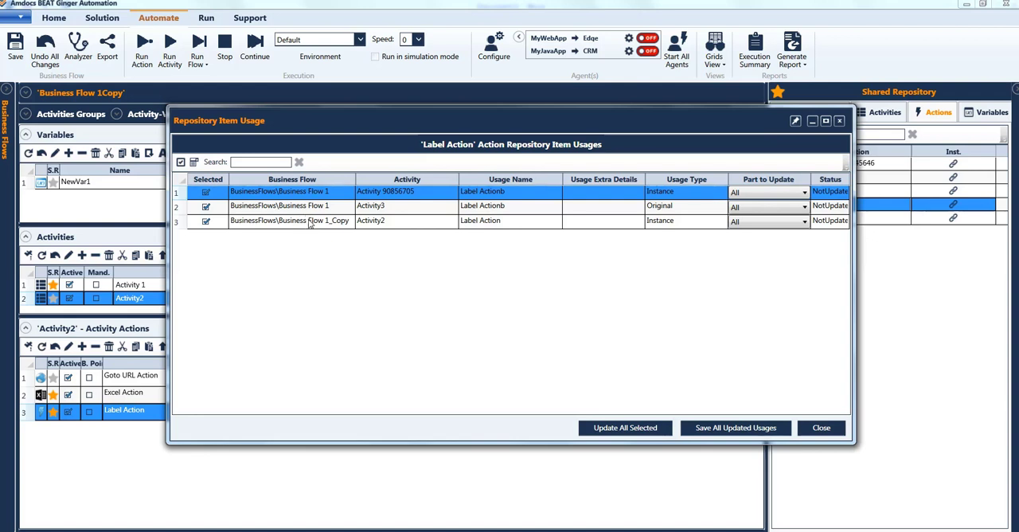
mouse_move(400, 225)
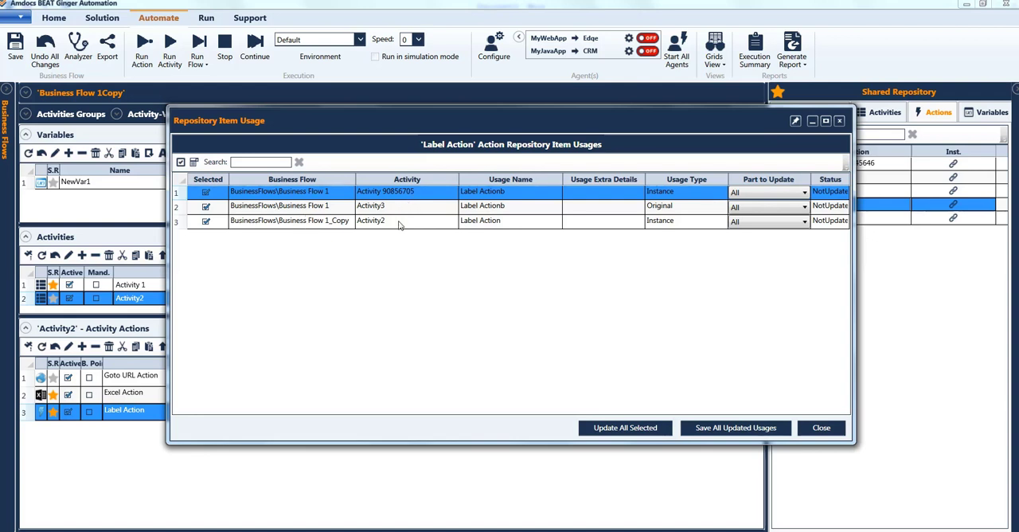
mouse_move(406, 223)
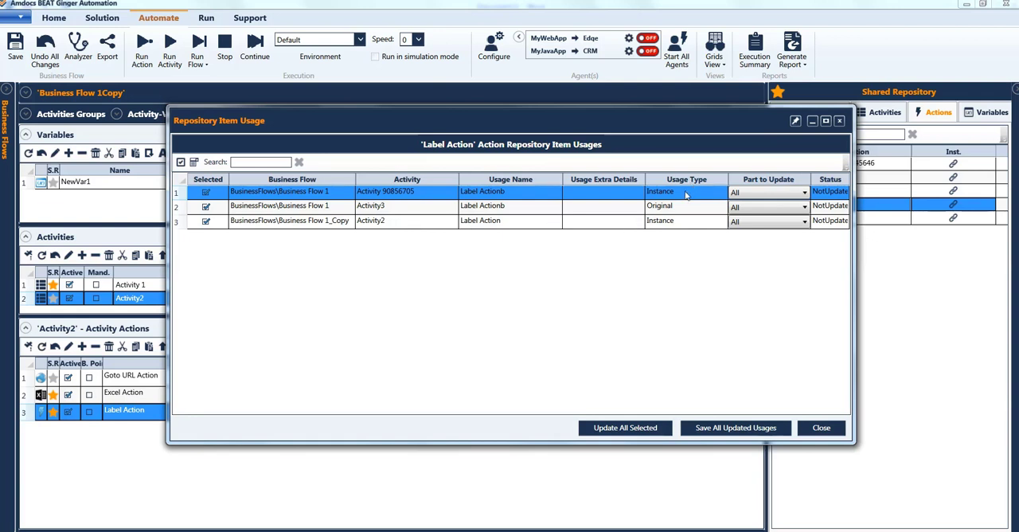
mouse_move(683, 210)
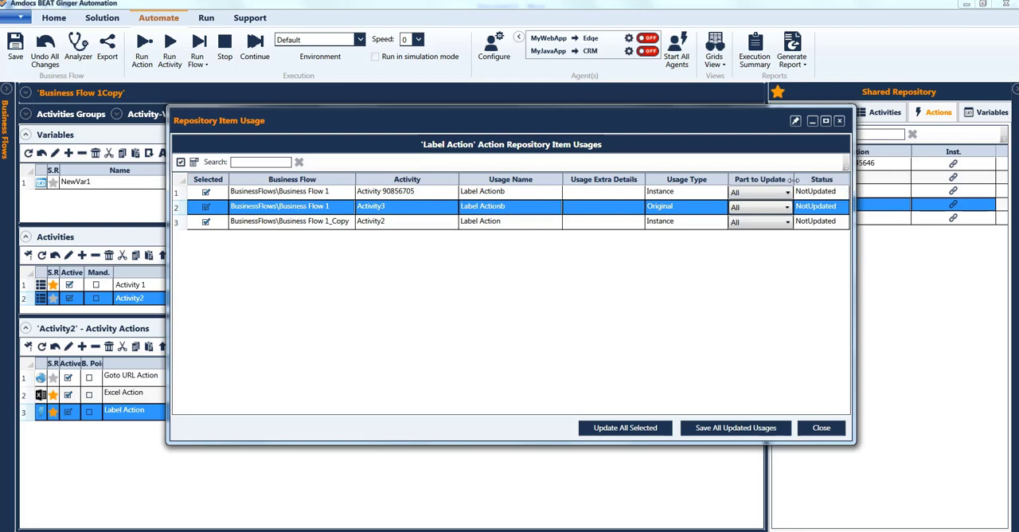
click(820, 427)
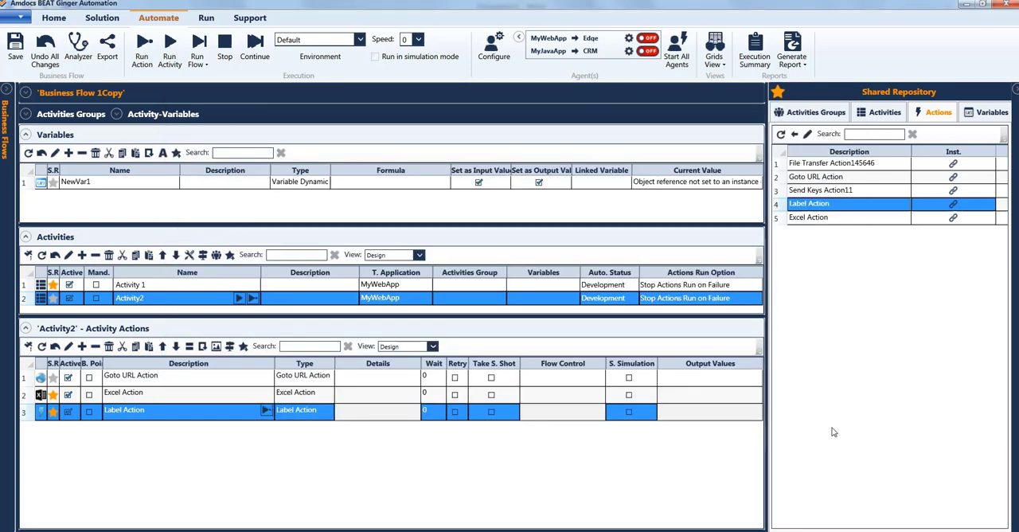
click(816, 177)
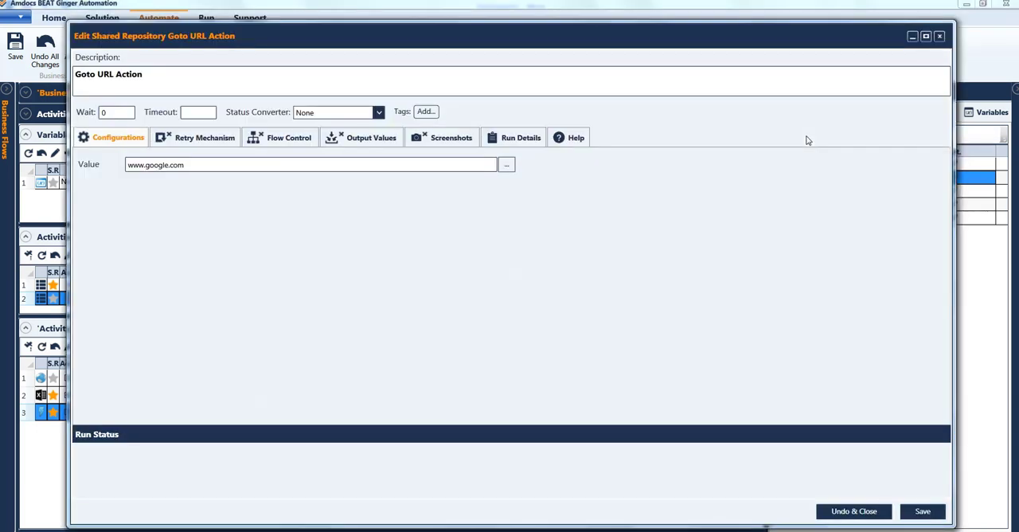
click(183, 165)
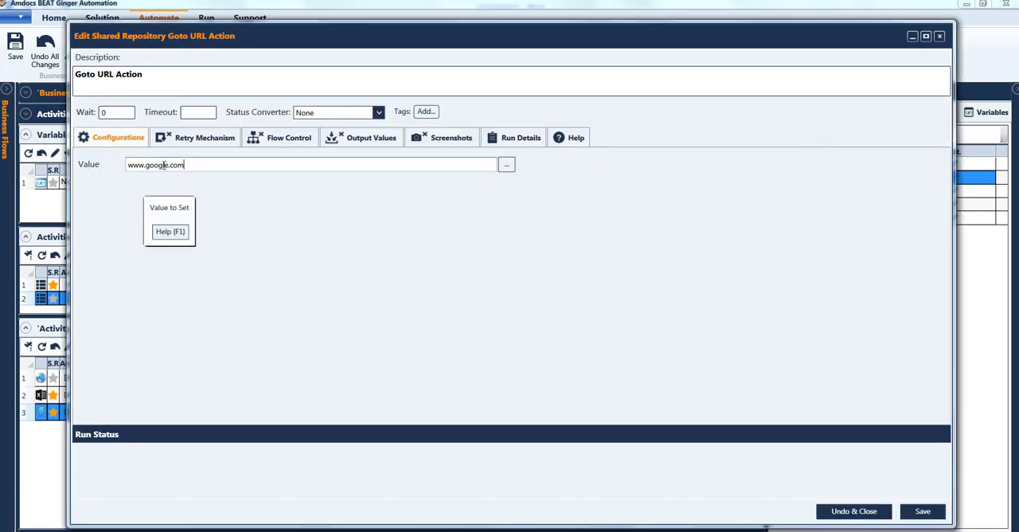
text(www.gmail.com)
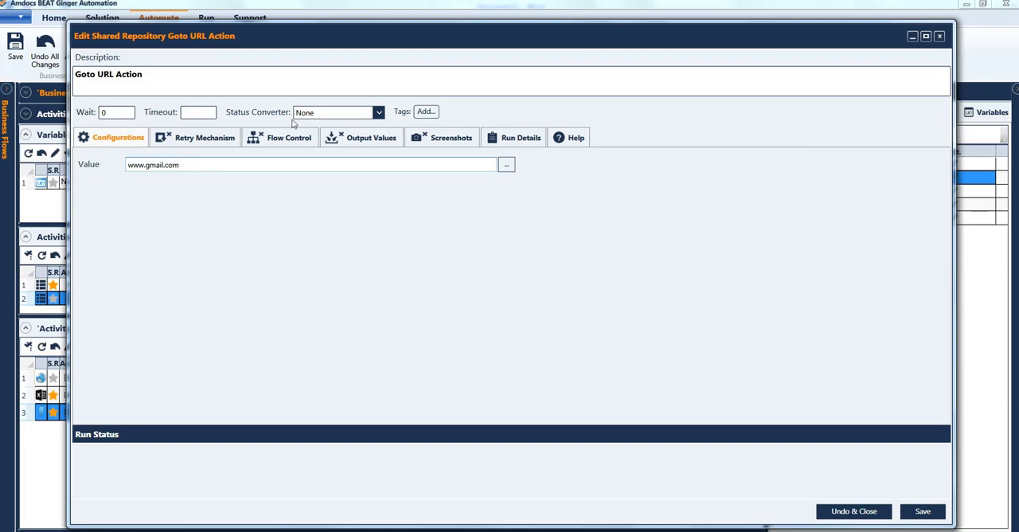
click(927, 510)
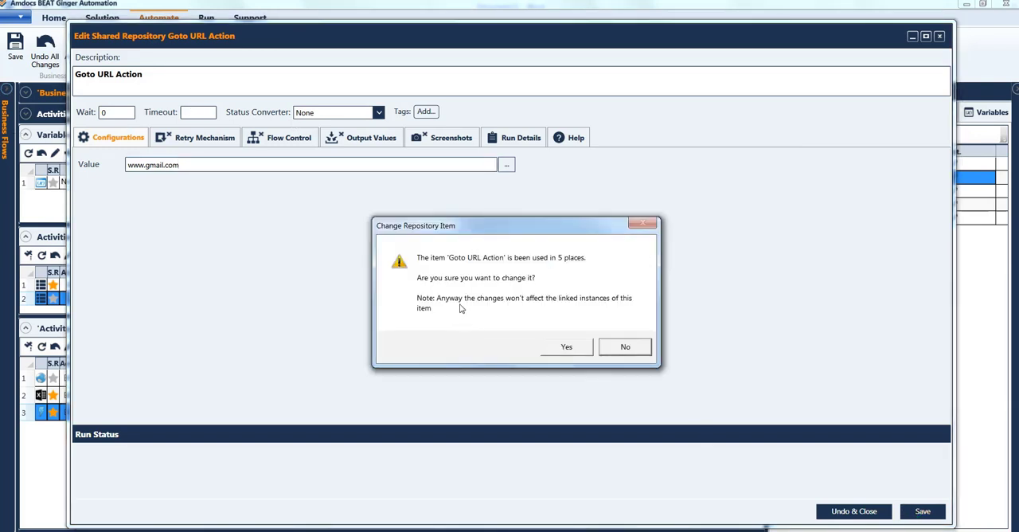
mouse_move(465, 269)
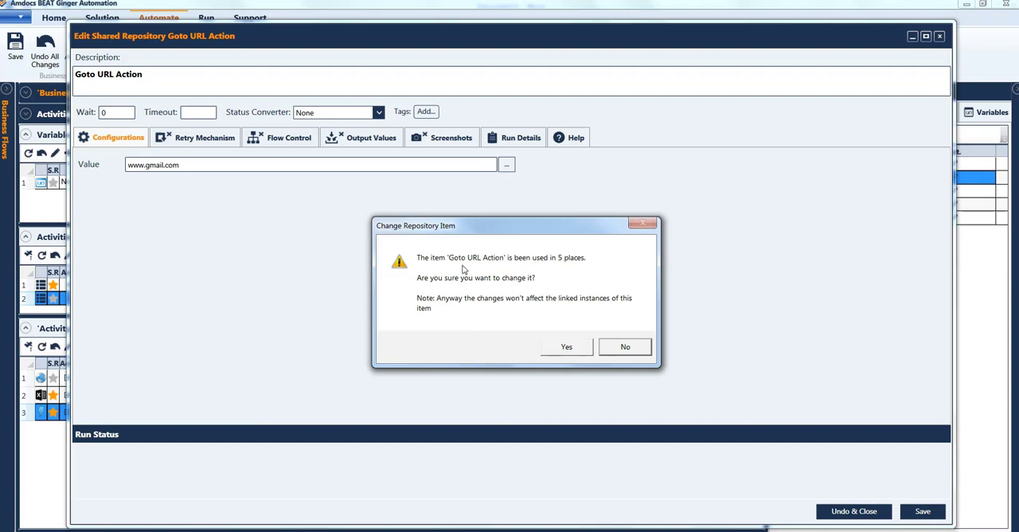
mouse_move(561, 262)
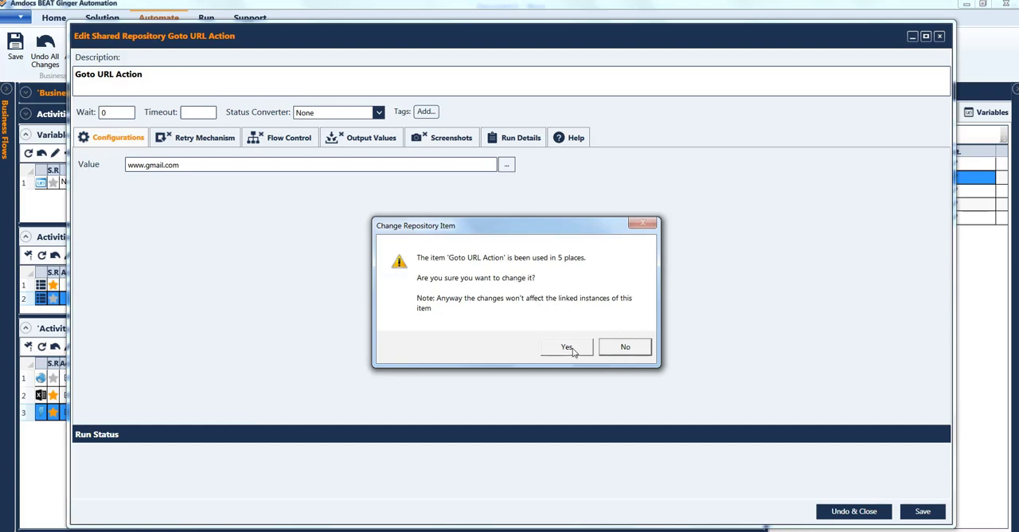
click(566, 347)
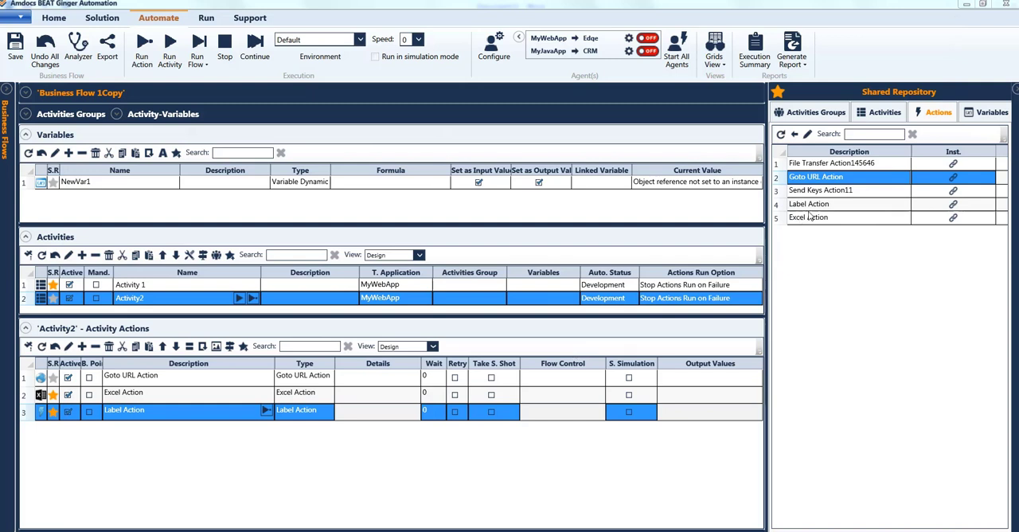
double_click(817, 176)
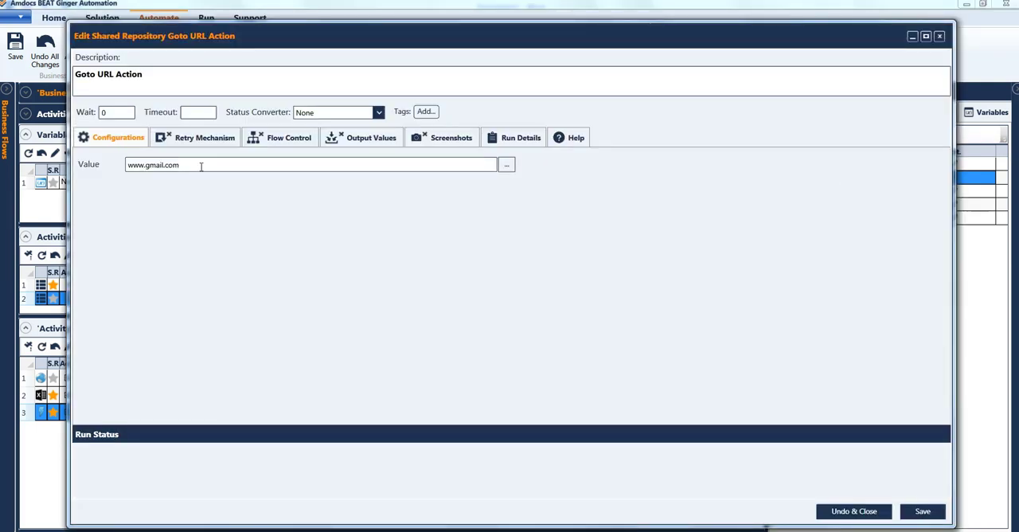
mouse_move(782, 377)
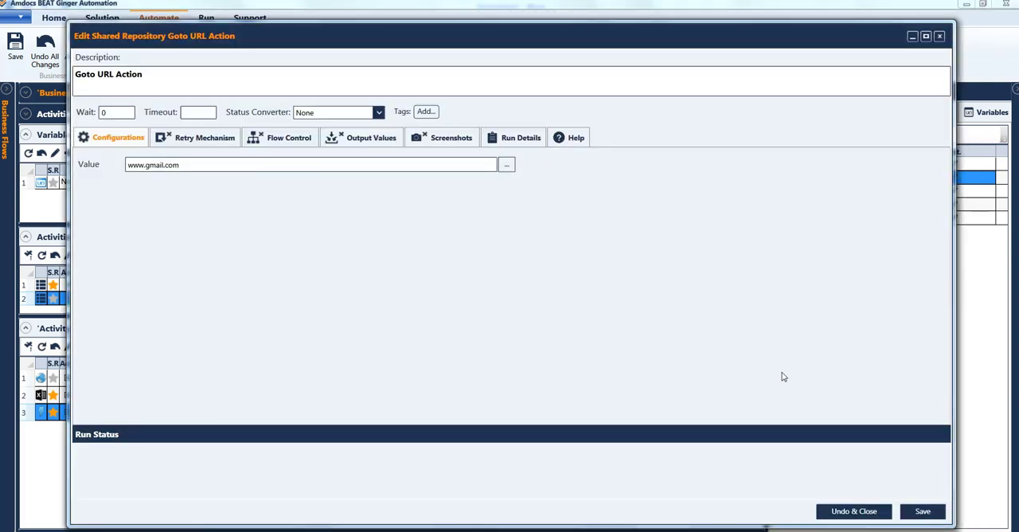
mouse_move(789, 377)
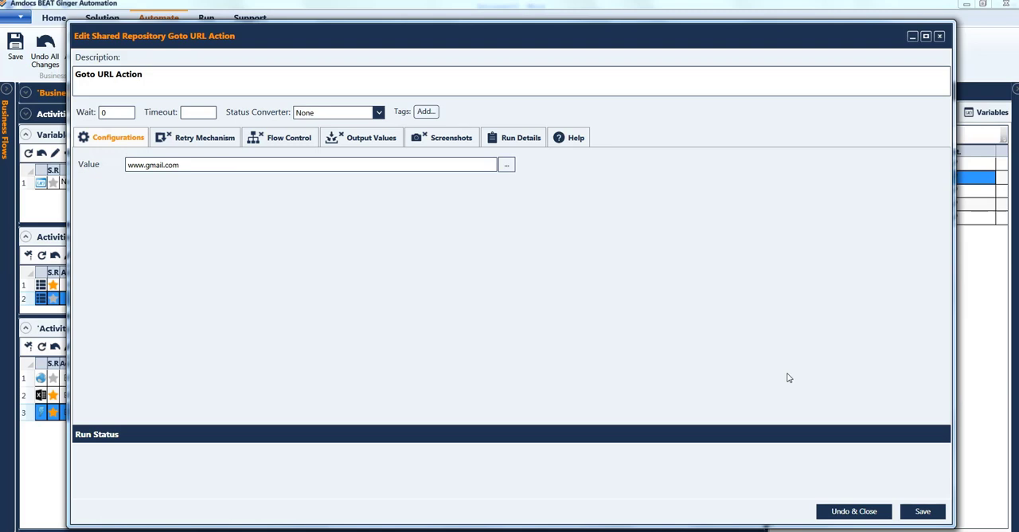
- Undo and close the Edit Shared Repository Goto URL Action window
click(859, 511)
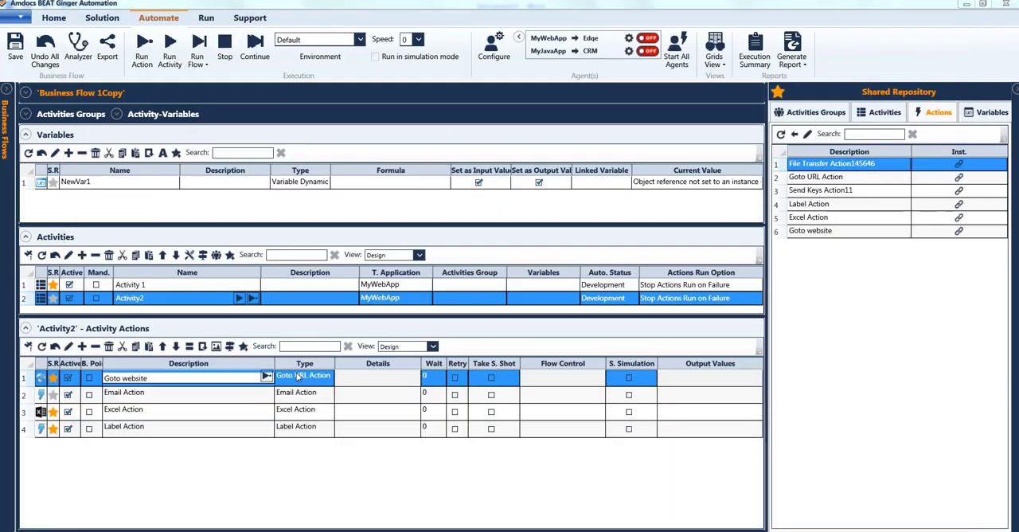
mouse_move(209, 401)
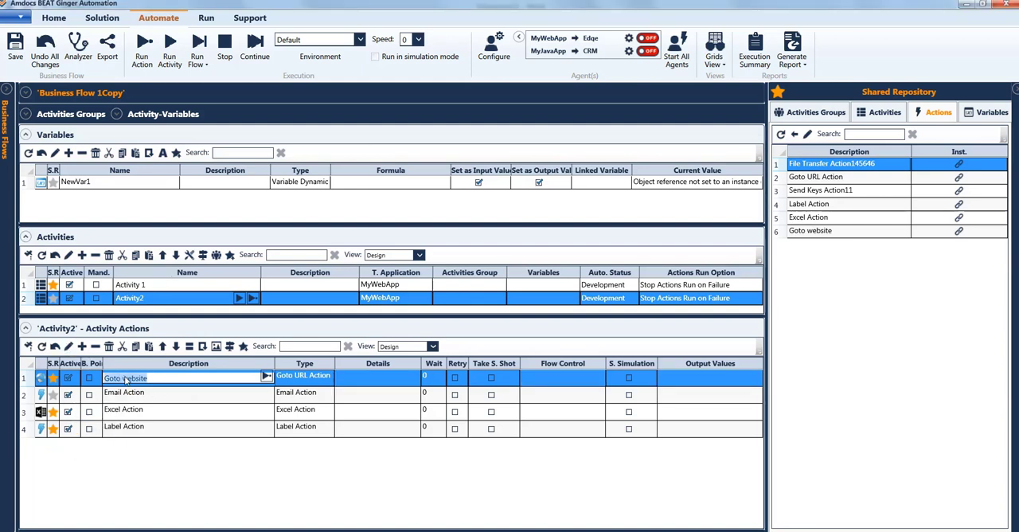
double_click(125, 377)
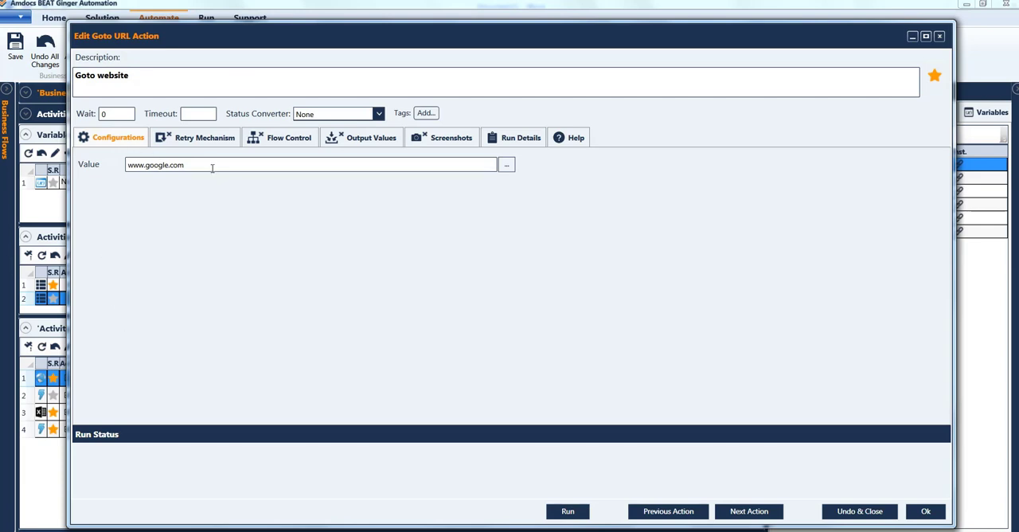
text(www.gmail.com)
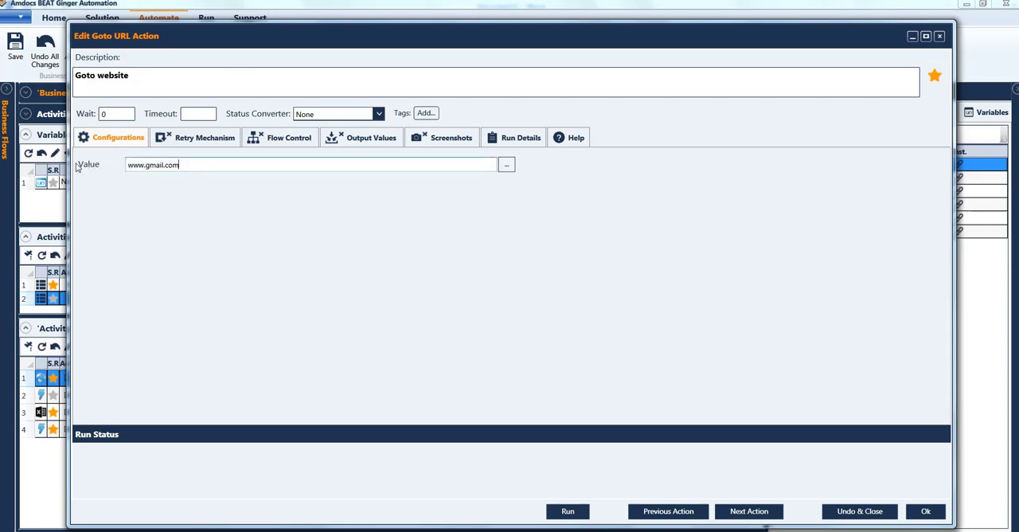
mouse_move(768, 148)
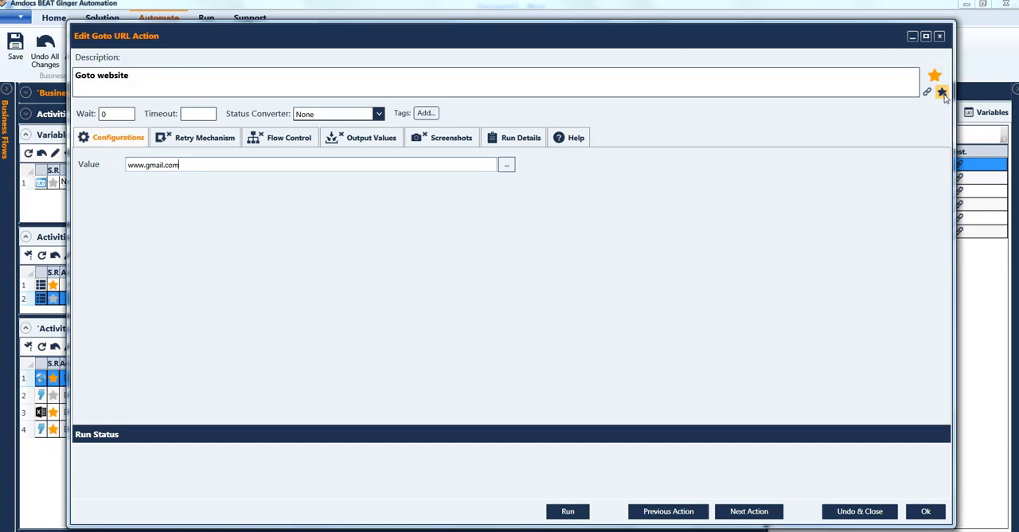
- Upload Goto website to the Shared Repository, confirming overwrite of the existing item
click(944, 91)
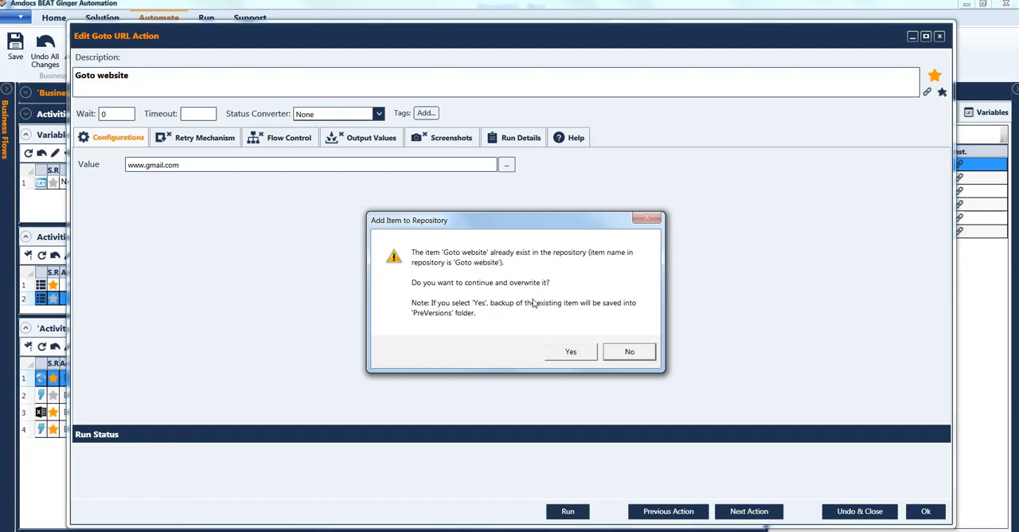
mouse_move(548, 293)
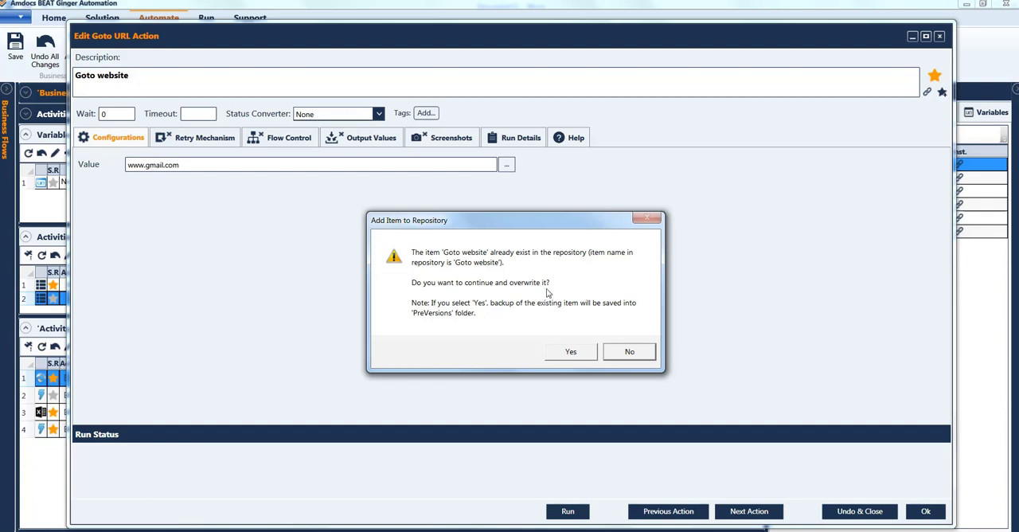
mouse_move(506, 309)
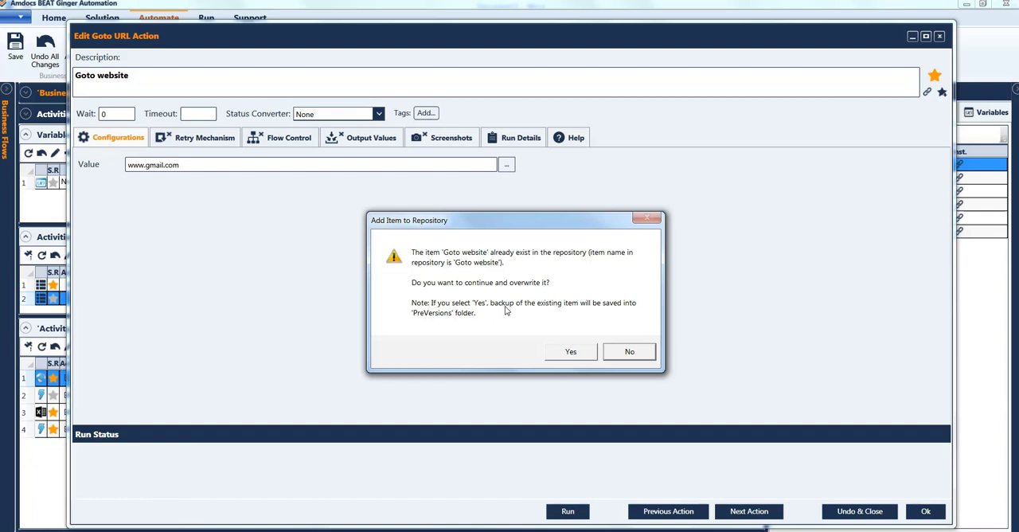
mouse_move(627, 311)
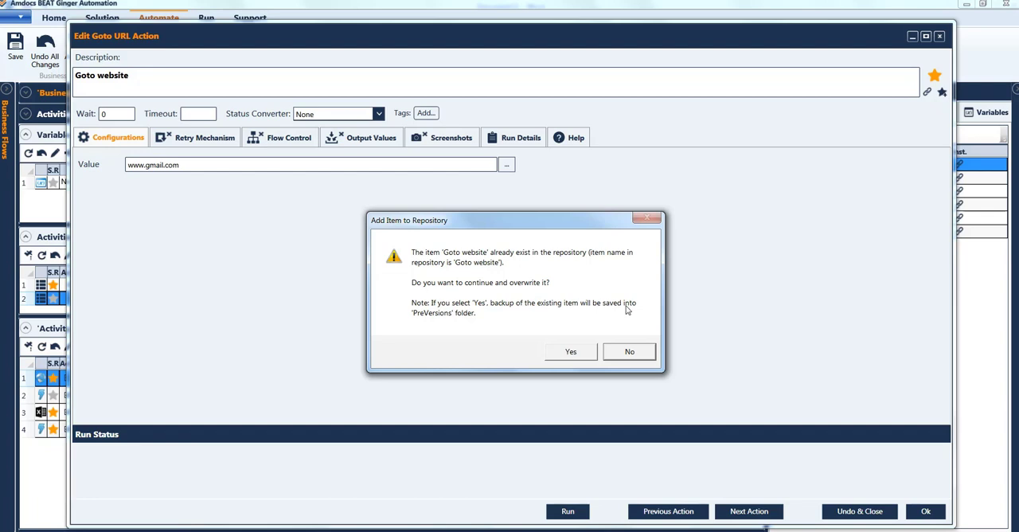
mouse_move(447, 322)
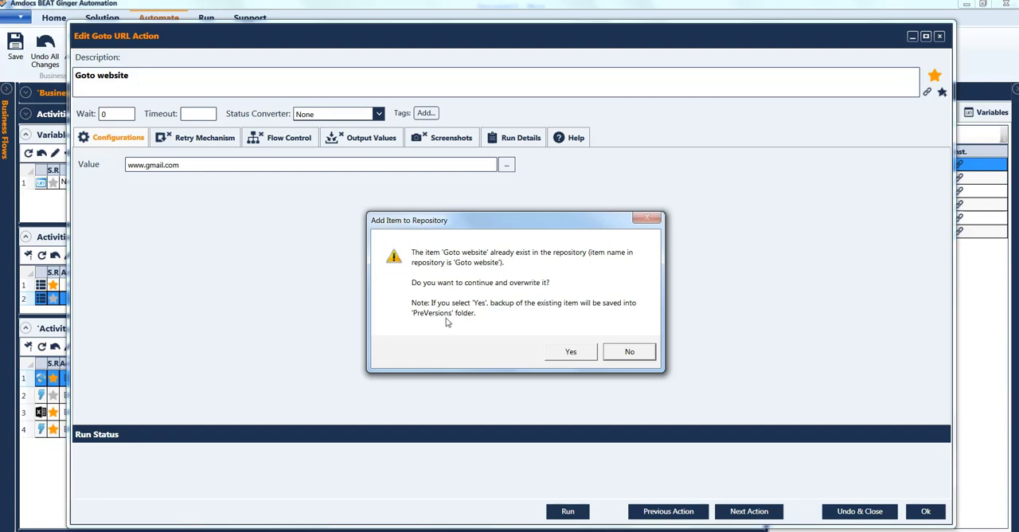
mouse_move(471, 319)
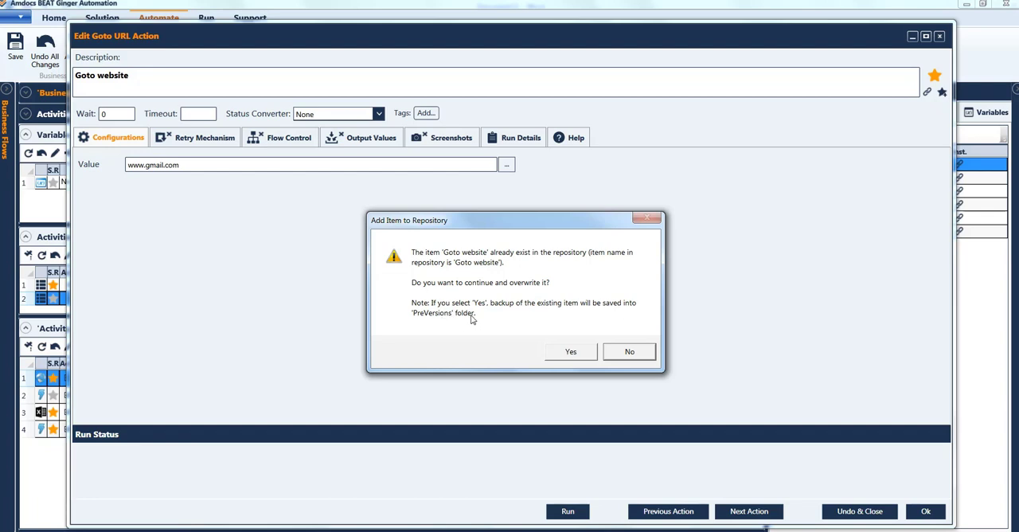
mouse_move(520, 311)
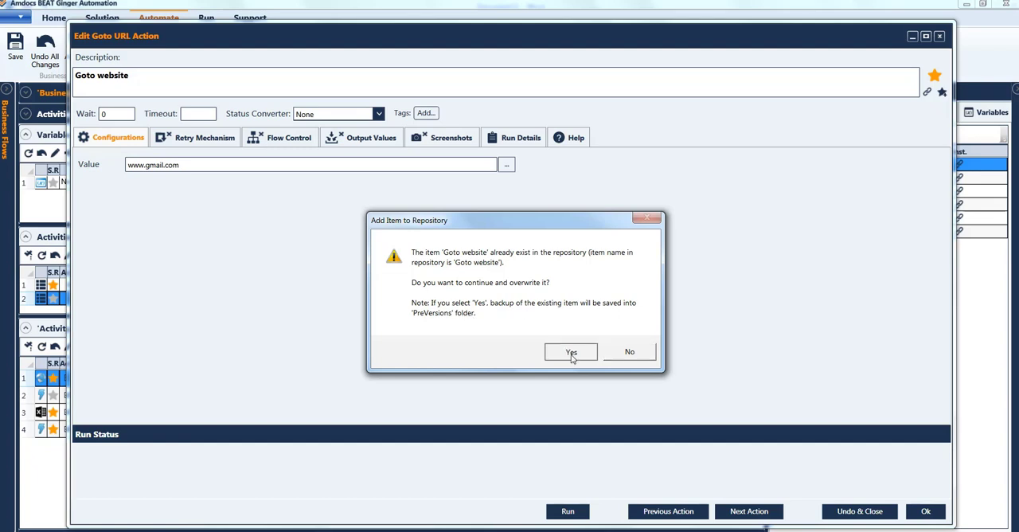
click(571, 352)
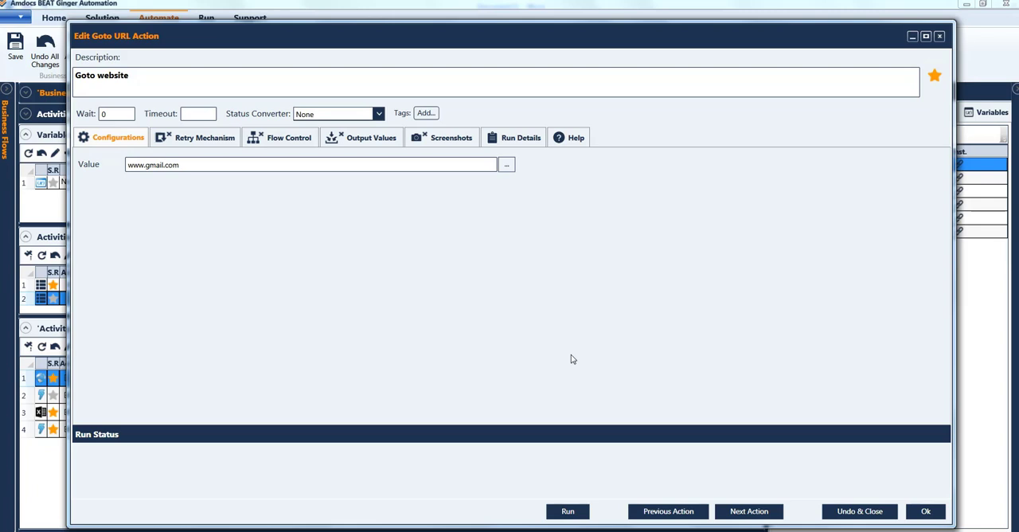
mouse_move(929, 119)
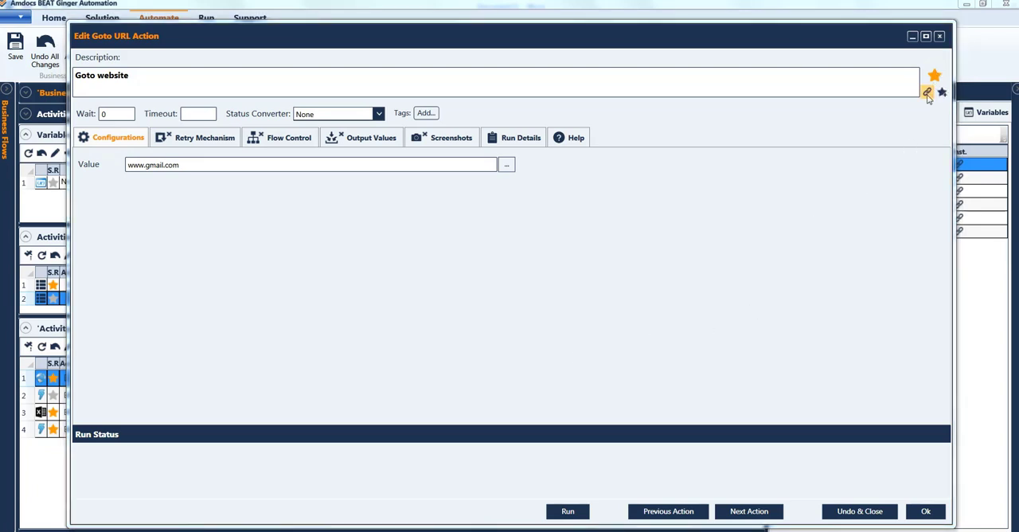
click(929, 92)
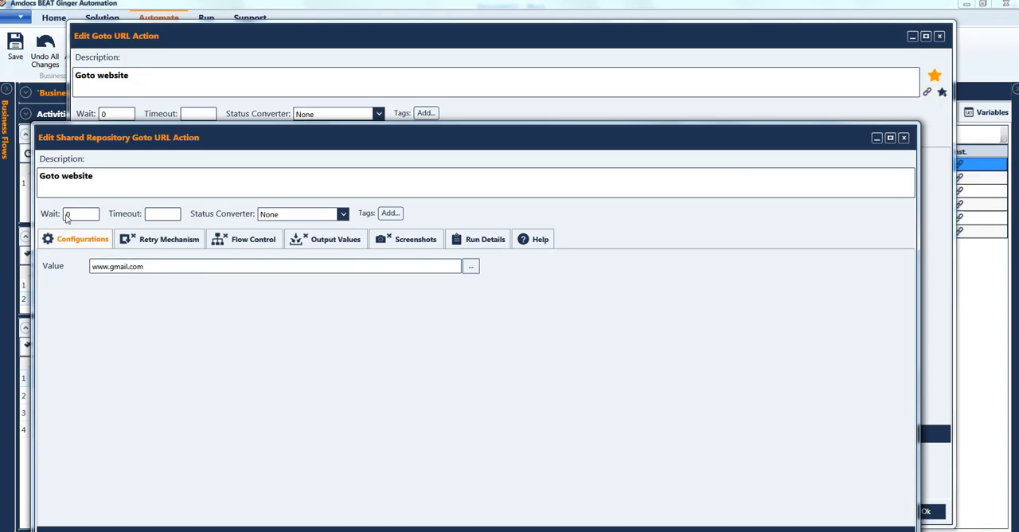
mouse_move(67, 145)
text(dfg)
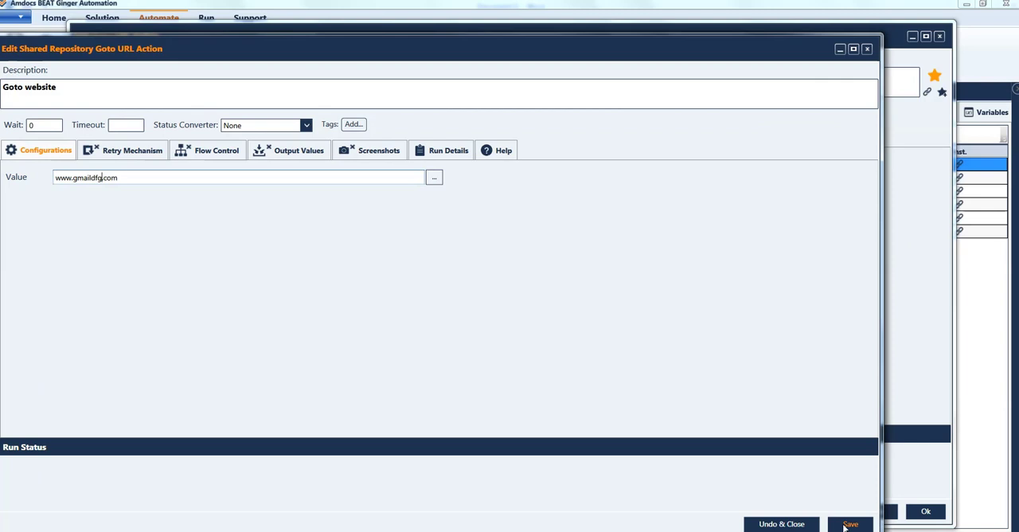
click(853, 524)
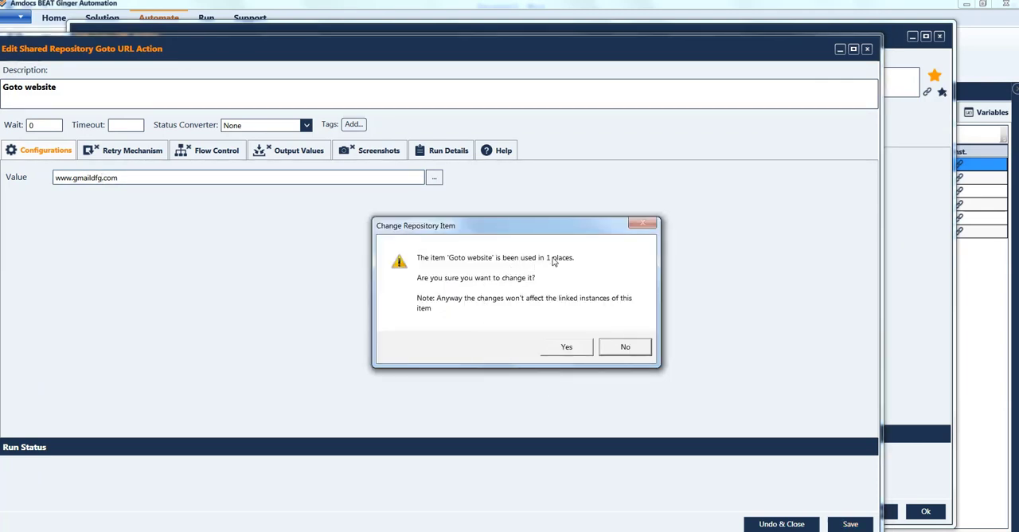
mouse_move(559, 263)
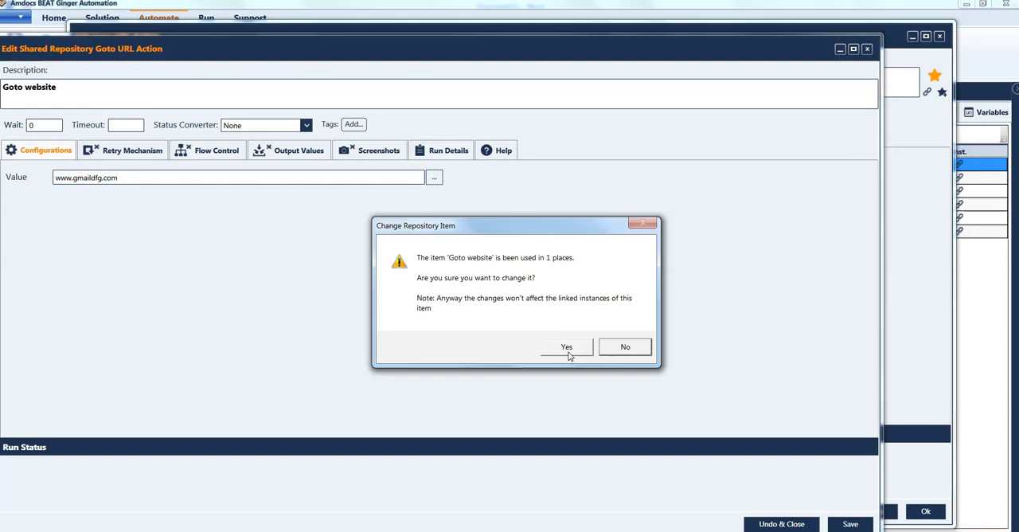
mouse_move(564, 341)
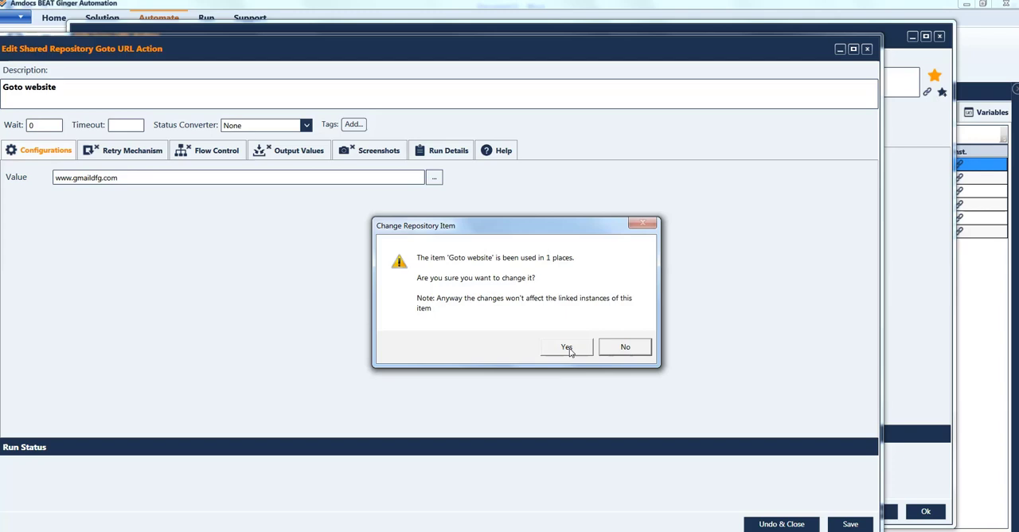
click(566, 347)
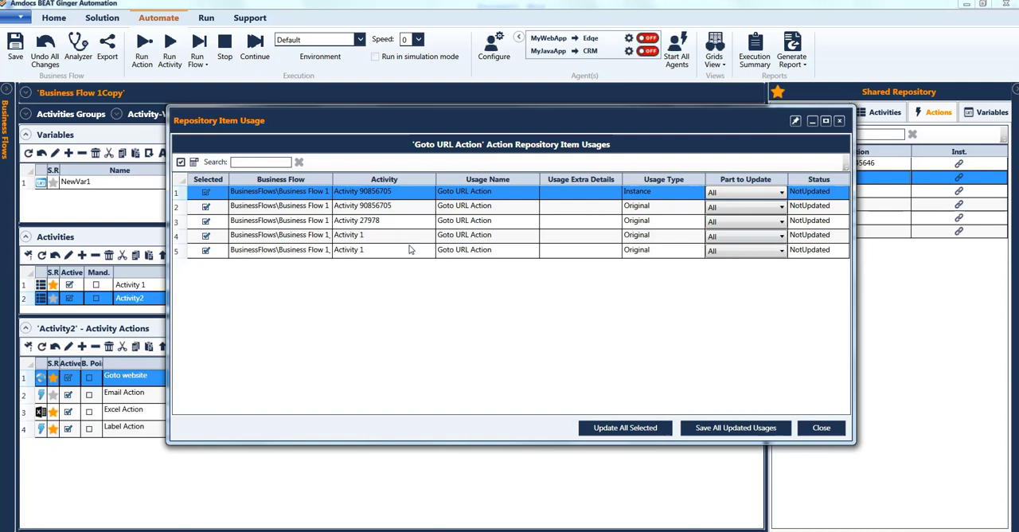
mouse_move(223, 300)
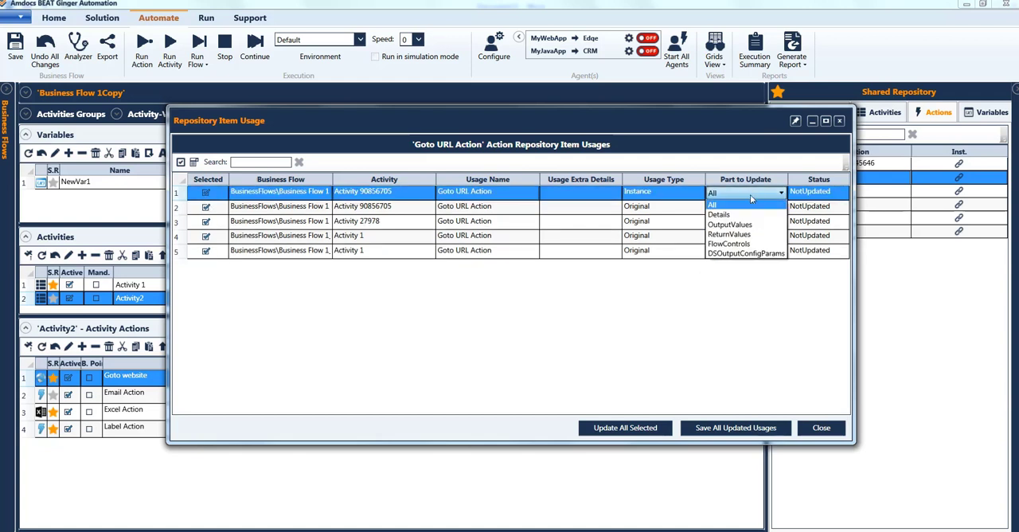
mouse_move(719, 214)
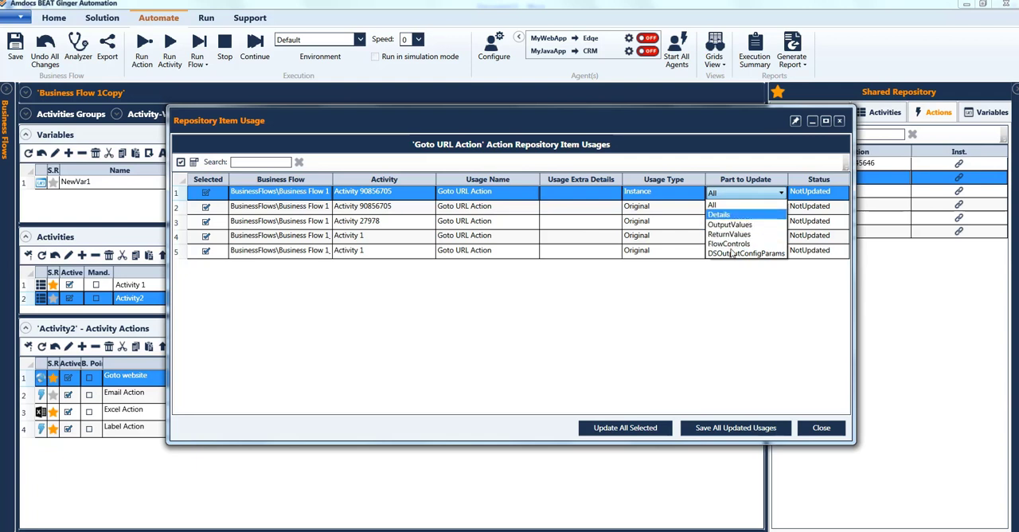
click(711, 205)
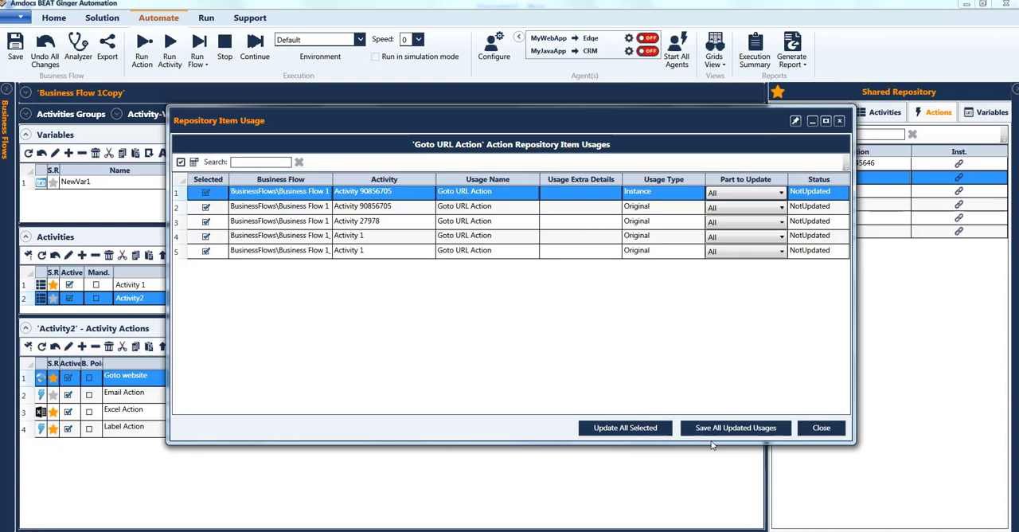
mouse_move(735, 427)
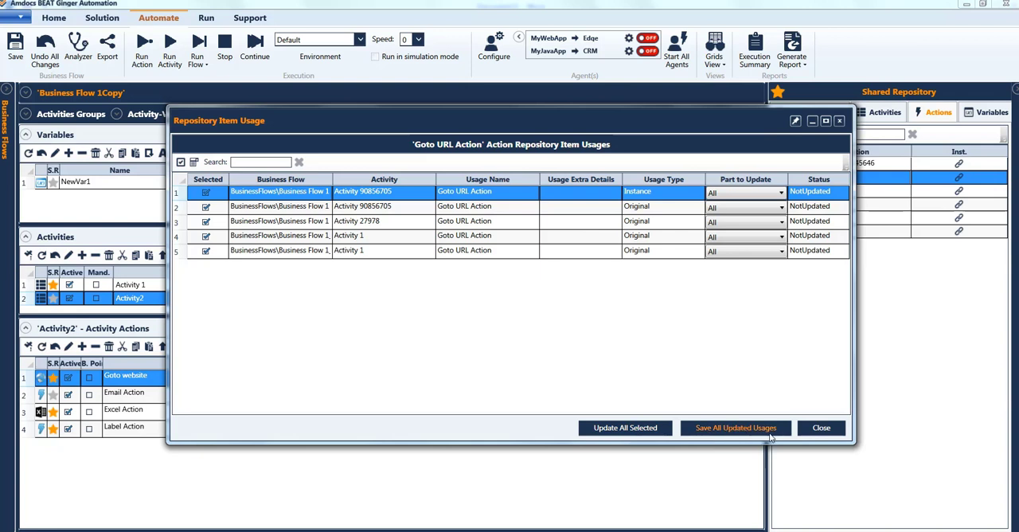
mouse_move(747, 337)
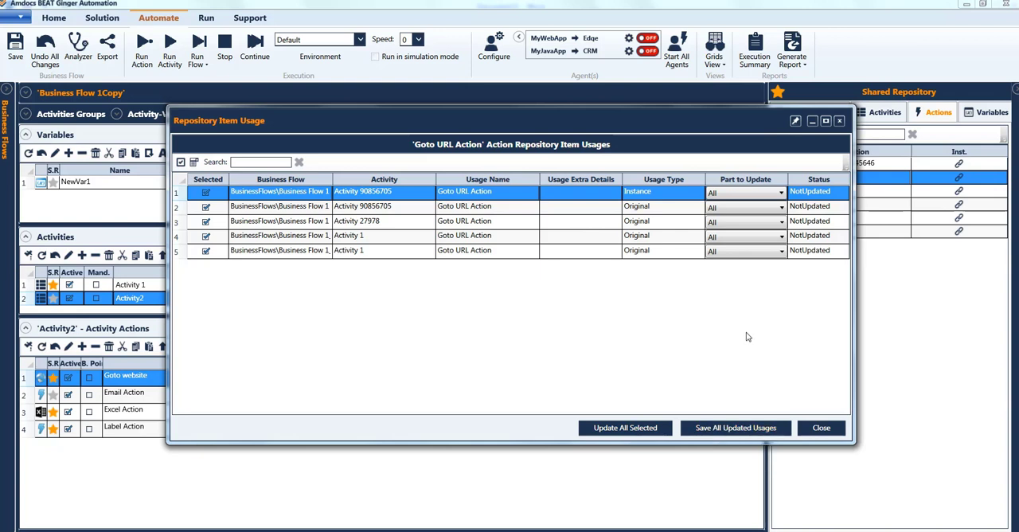